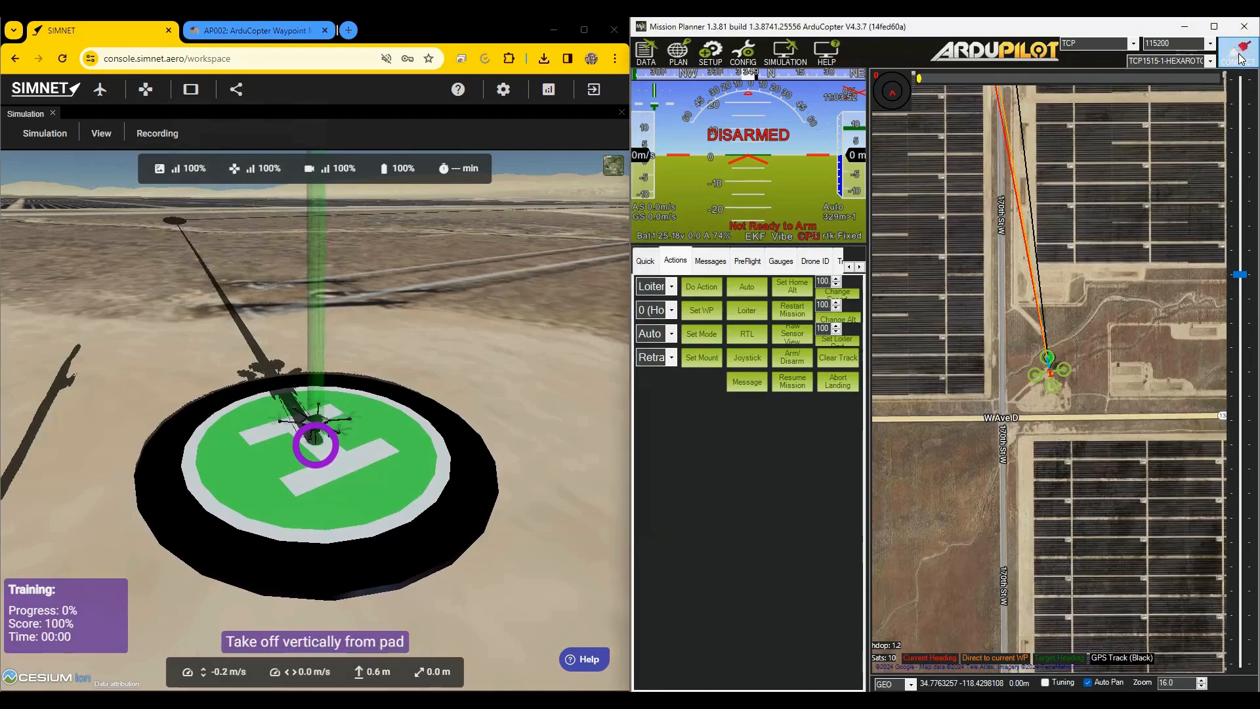
# Connect over TCP to the SIMNET drone at the remote host on port 1515
pyautogui.click(1238, 51)
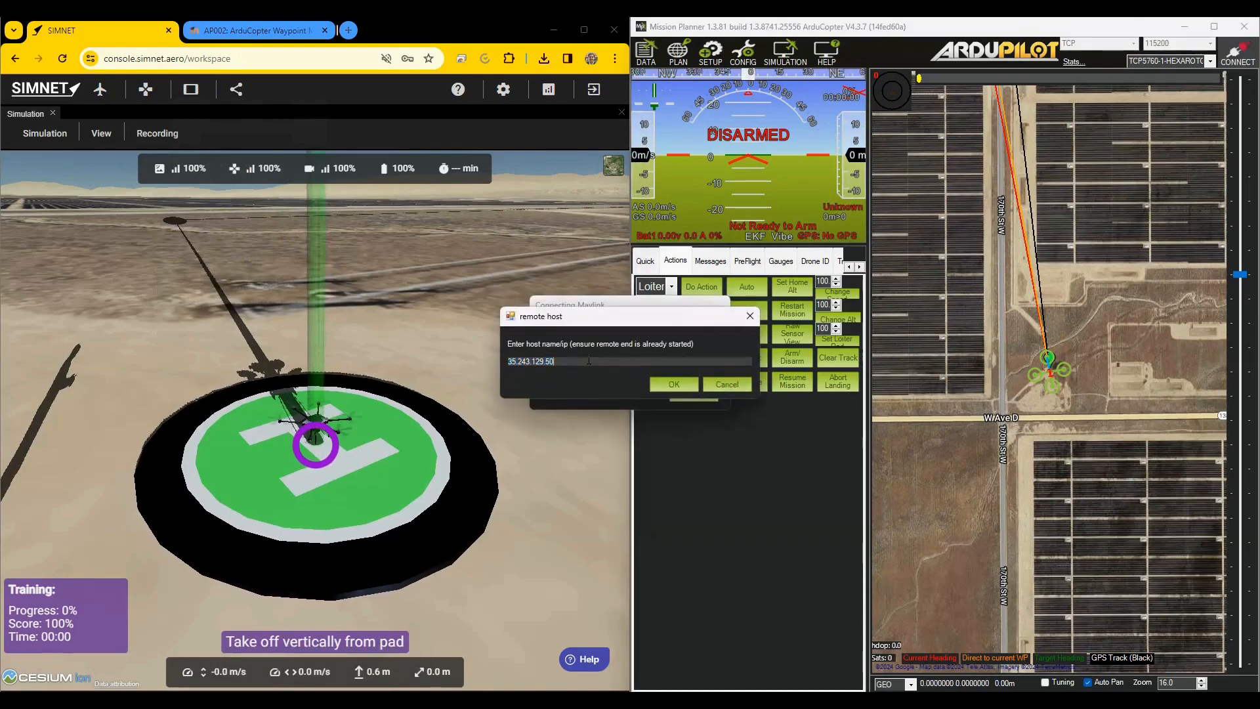
pyautogui.click(673, 384)
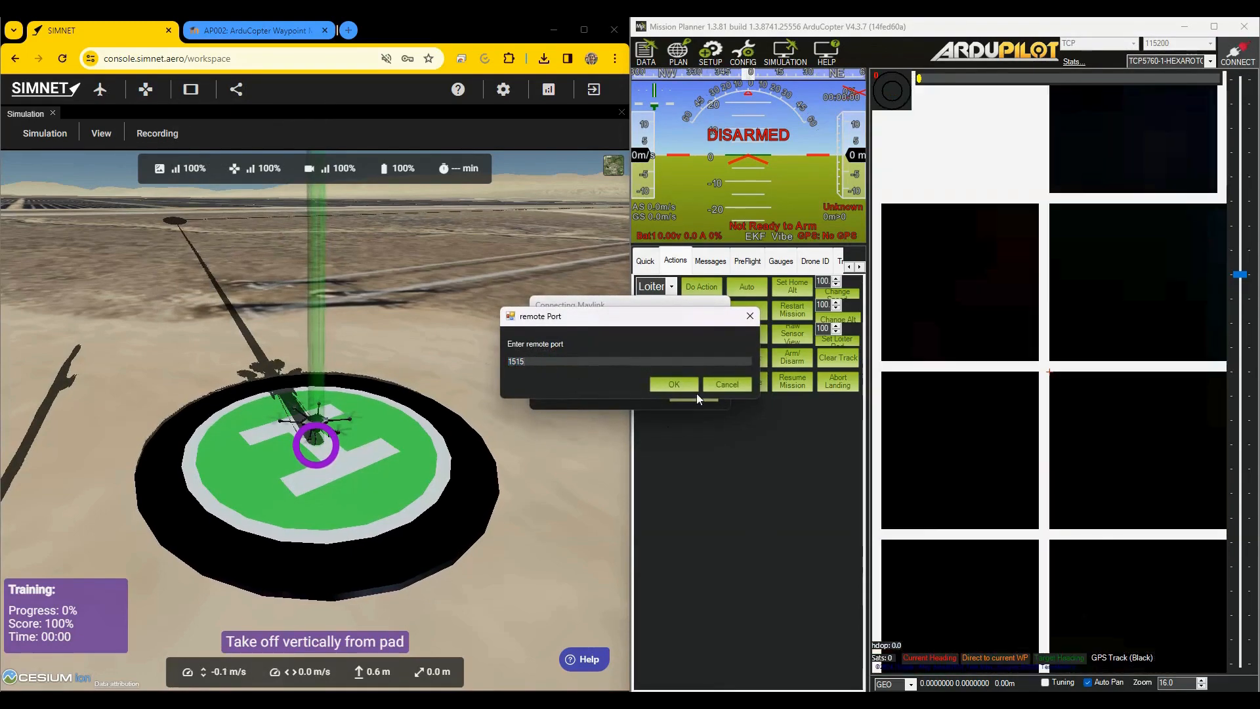
pyautogui.click(674, 384)
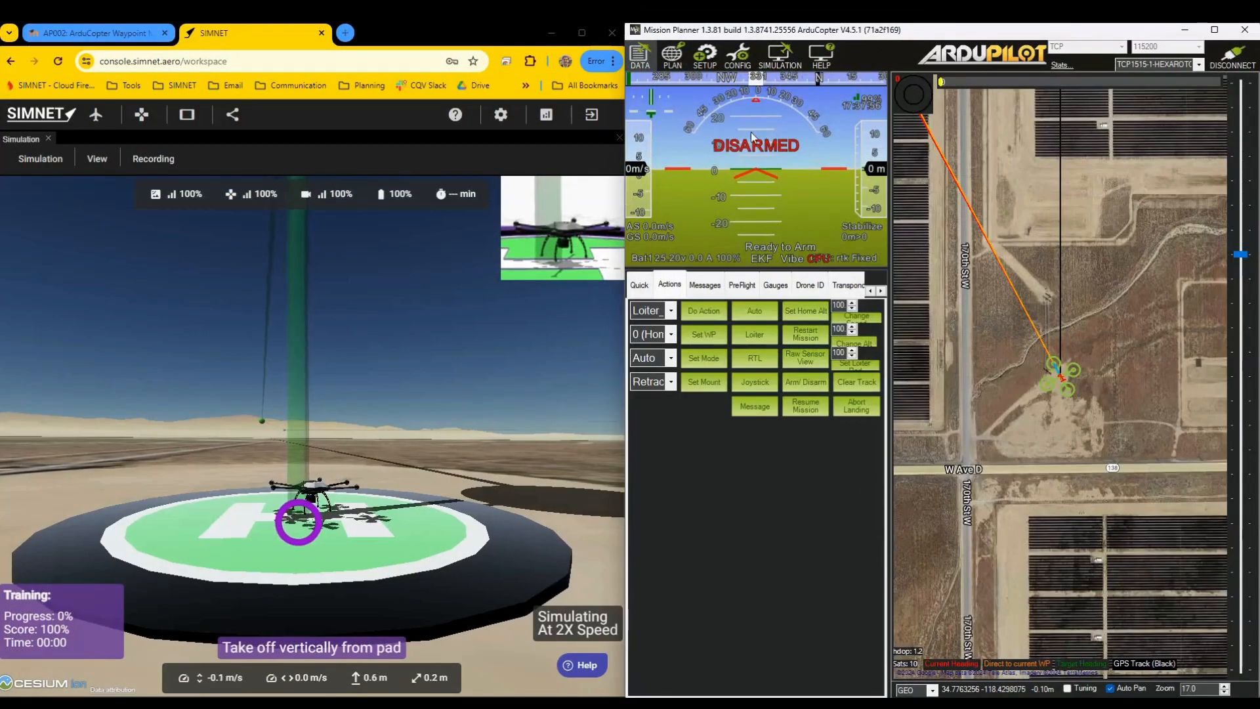
# Show the PLAN map zoomed to the vehicle at its launch pad
pyautogui.click(672, 57)
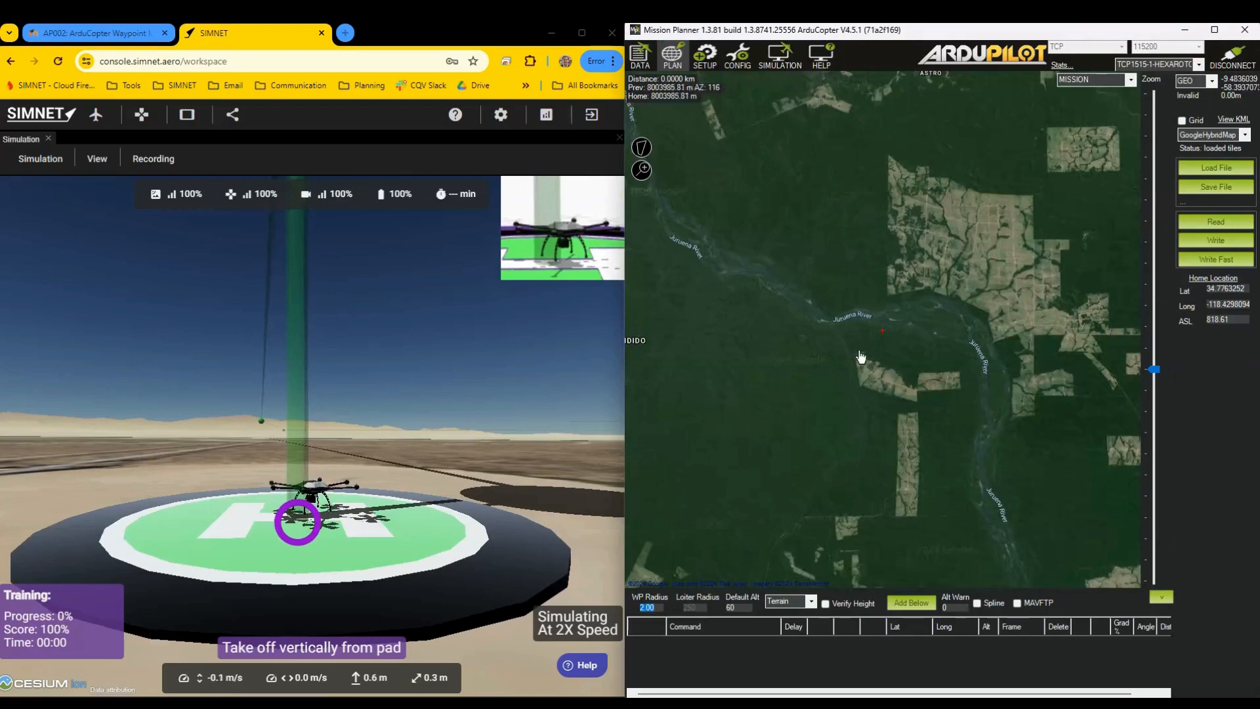
pyautogui.moveTo(1182, 293)
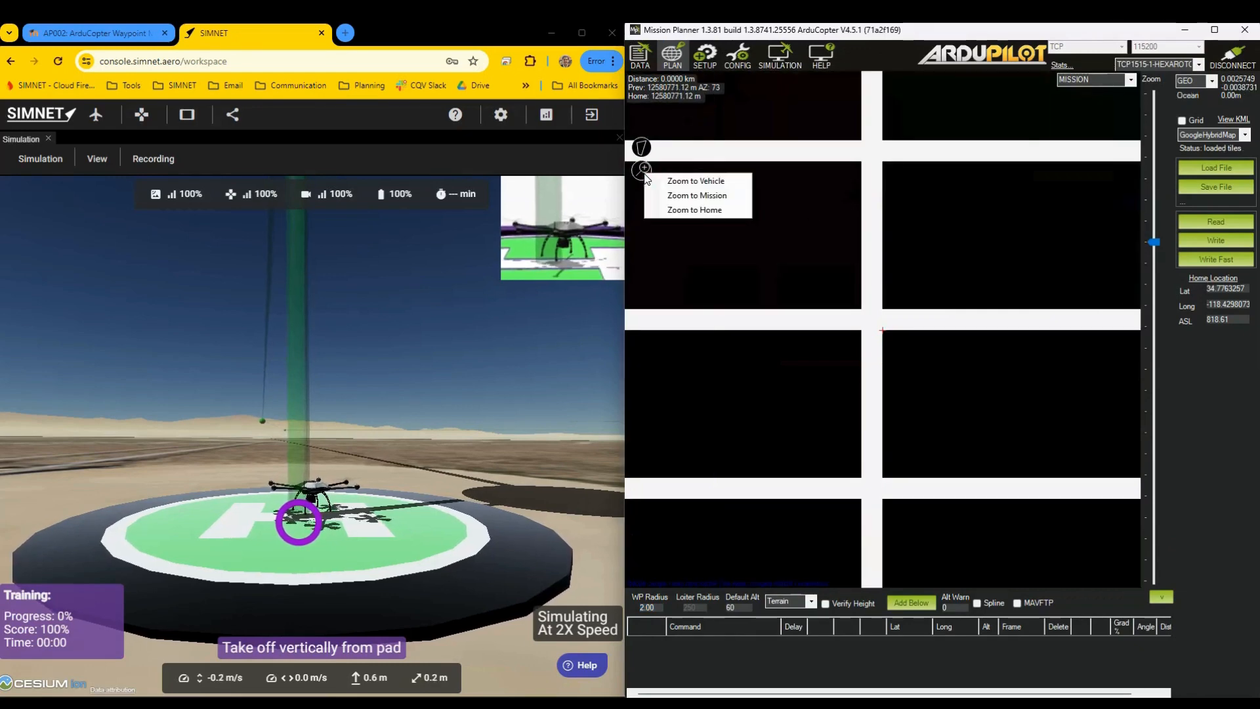
pyautogui.click(696, 195)
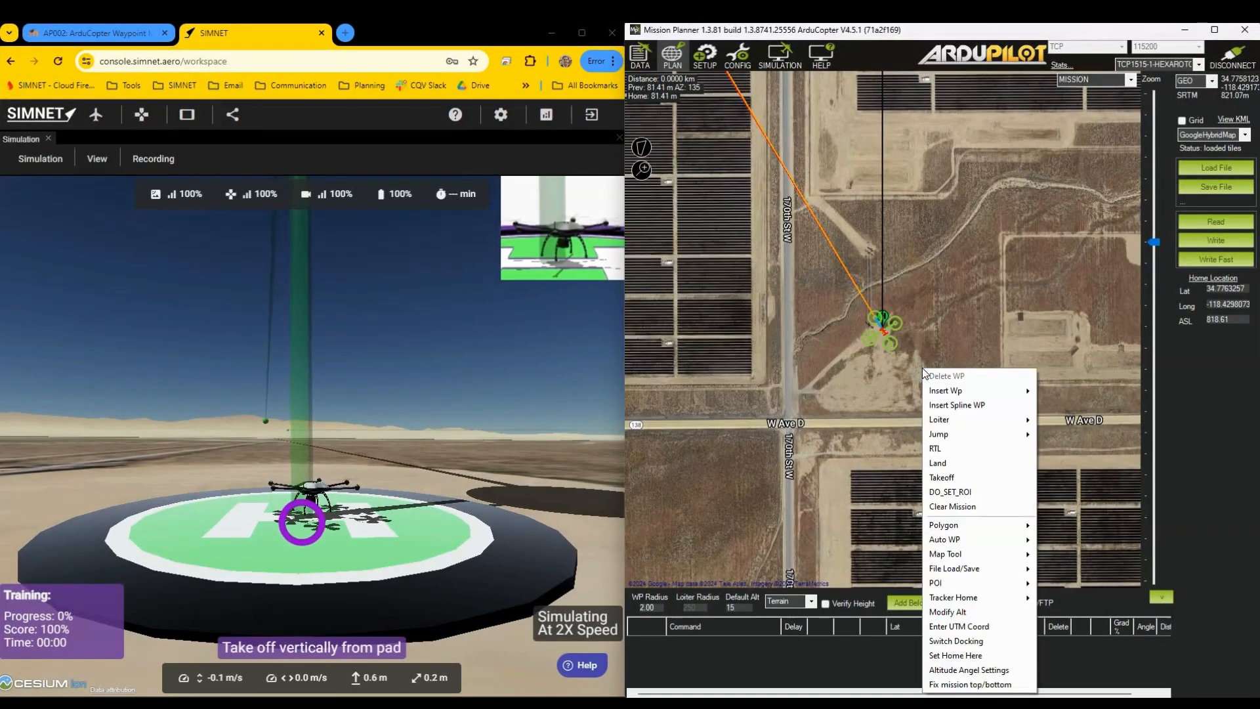
pyautogui.moveTo(938, 419)
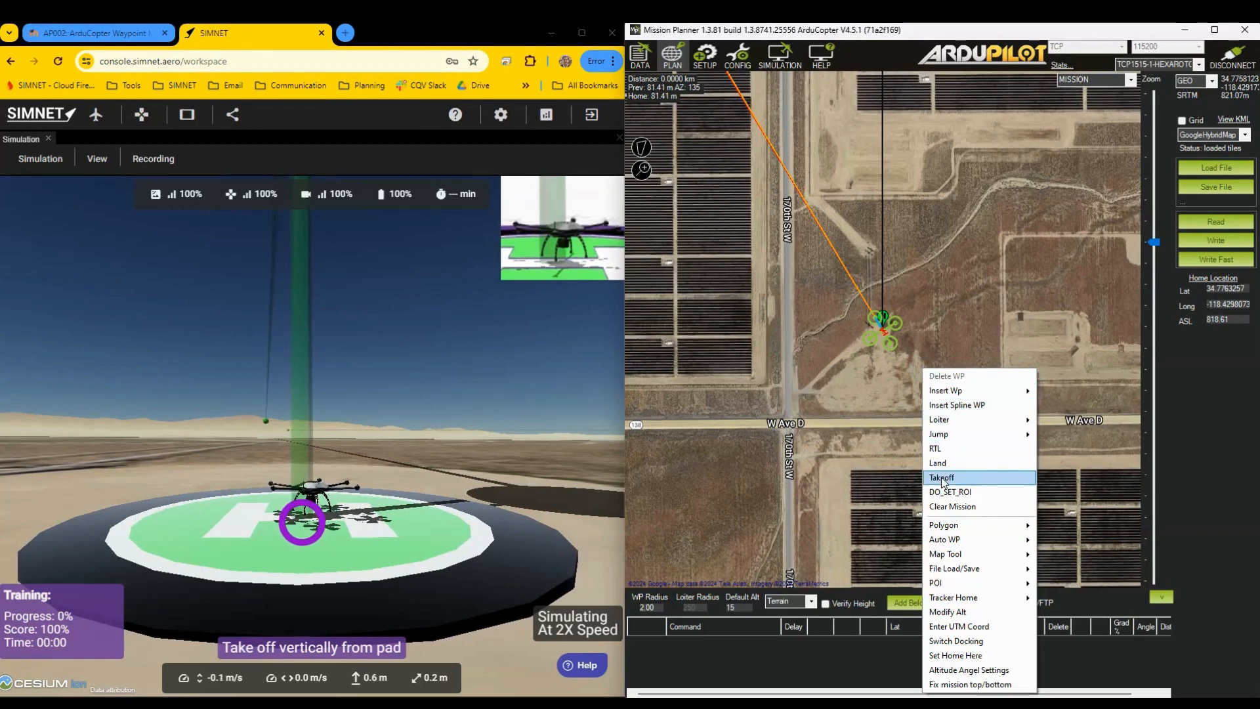
# Insert a Takeoff command at 15 m altitude as mission item 1
pyautogui.click(942, 477)
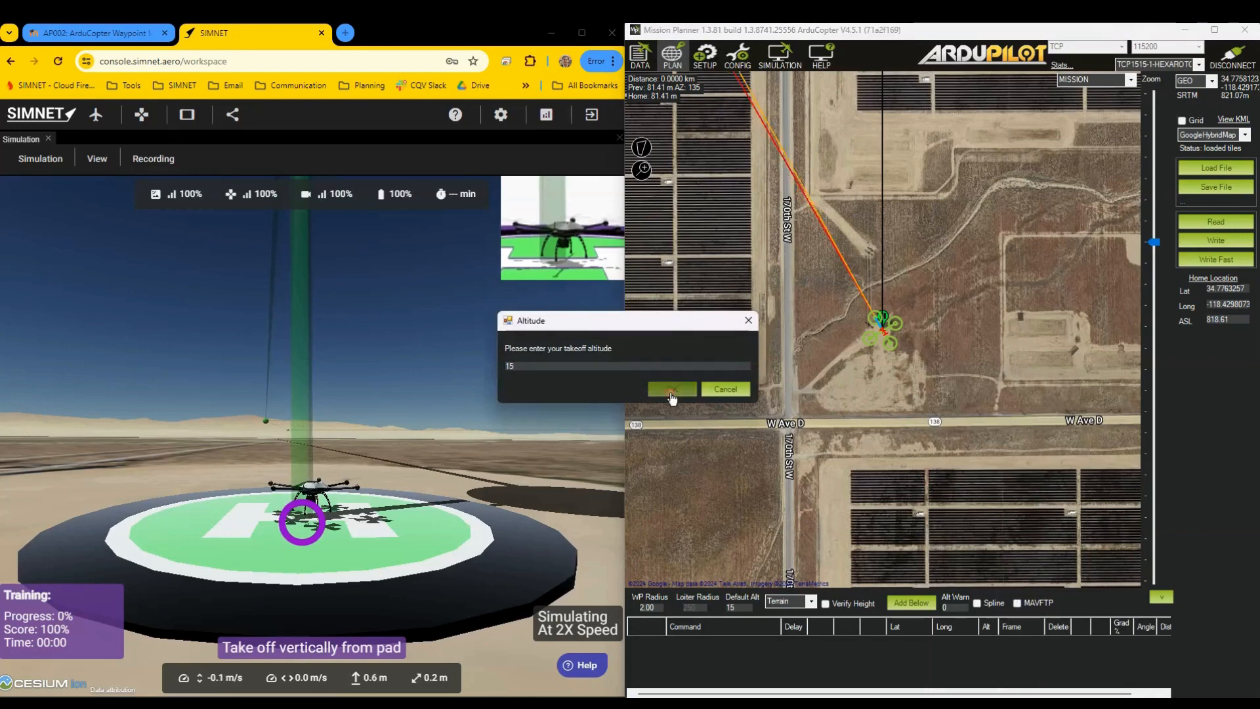
pyautogui.click(672, 389)
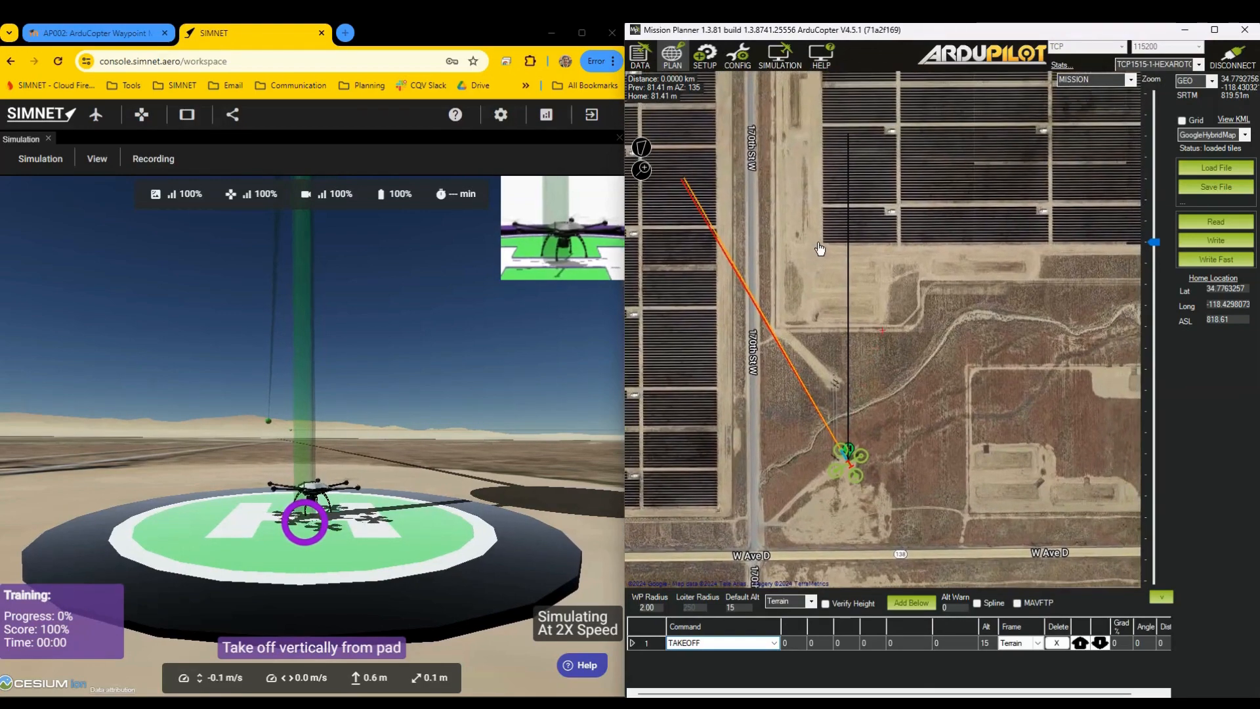
# Plot waypoints 2 through 10 at 15 m looping around the solar field
pyautogui.click(827, 217)
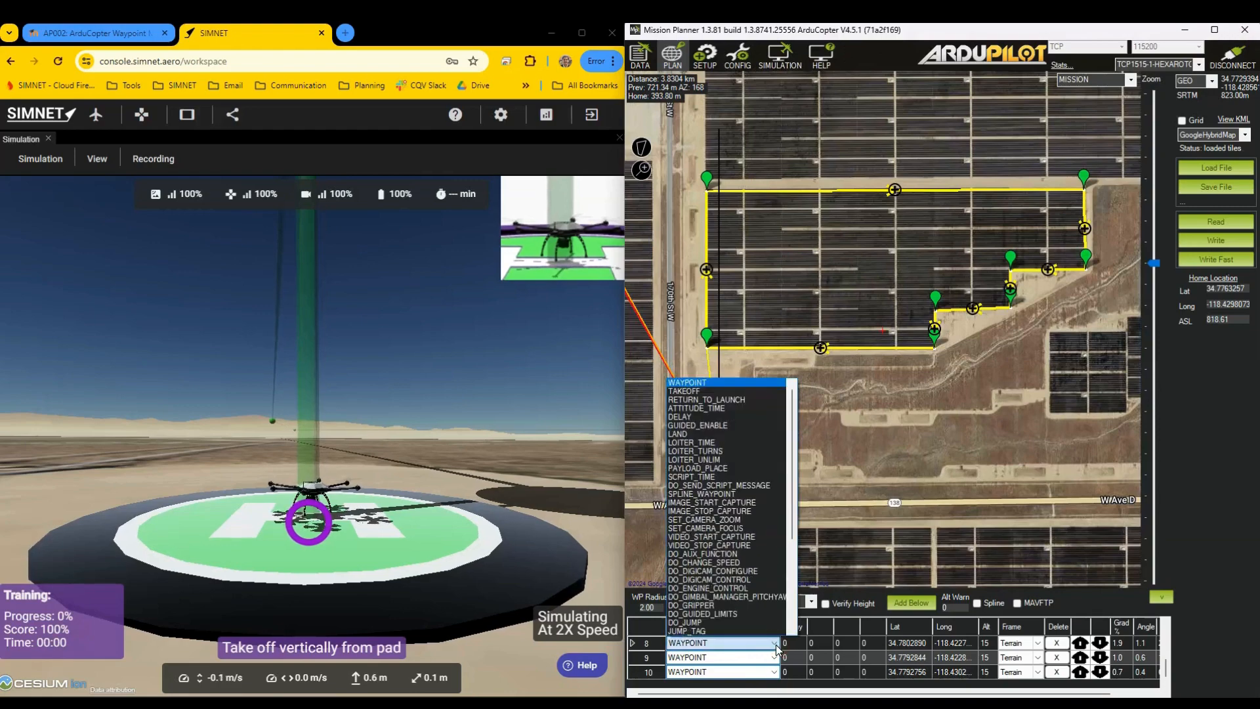
pyautogui.click(687, 641)
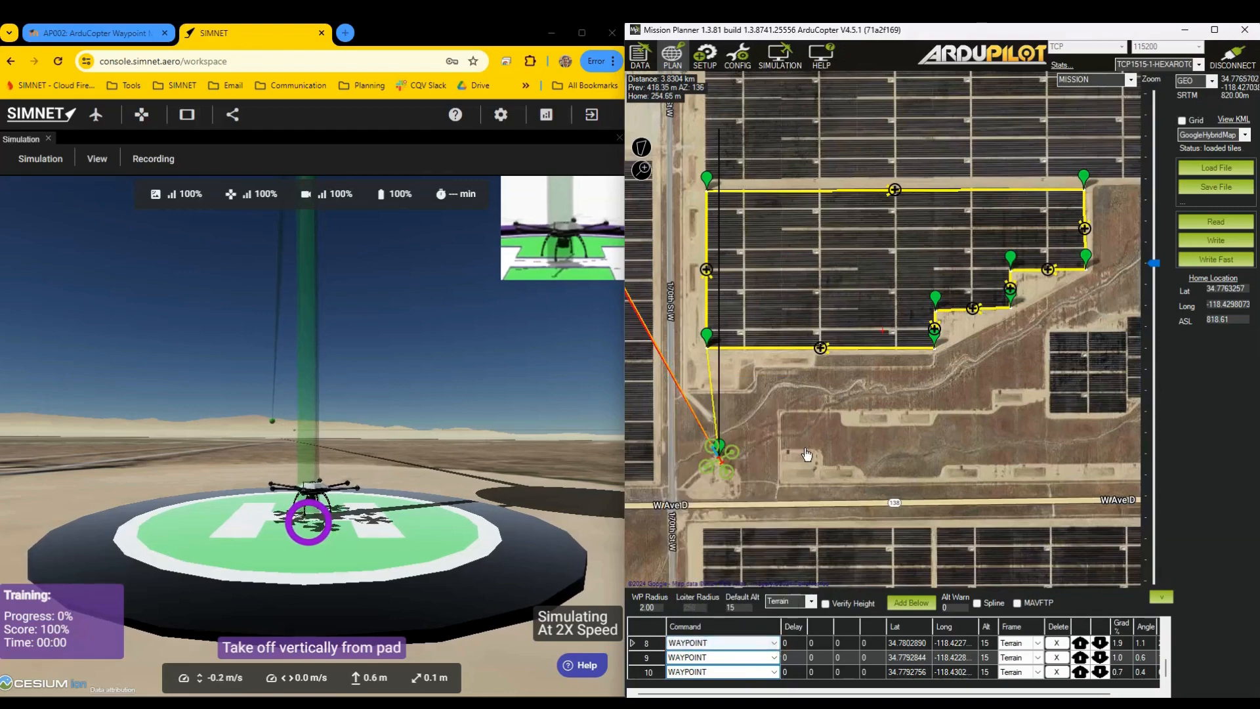
# Add an RTL command near home as the final mission item and return to flight data
pyautogui.rightClick(807, 453)
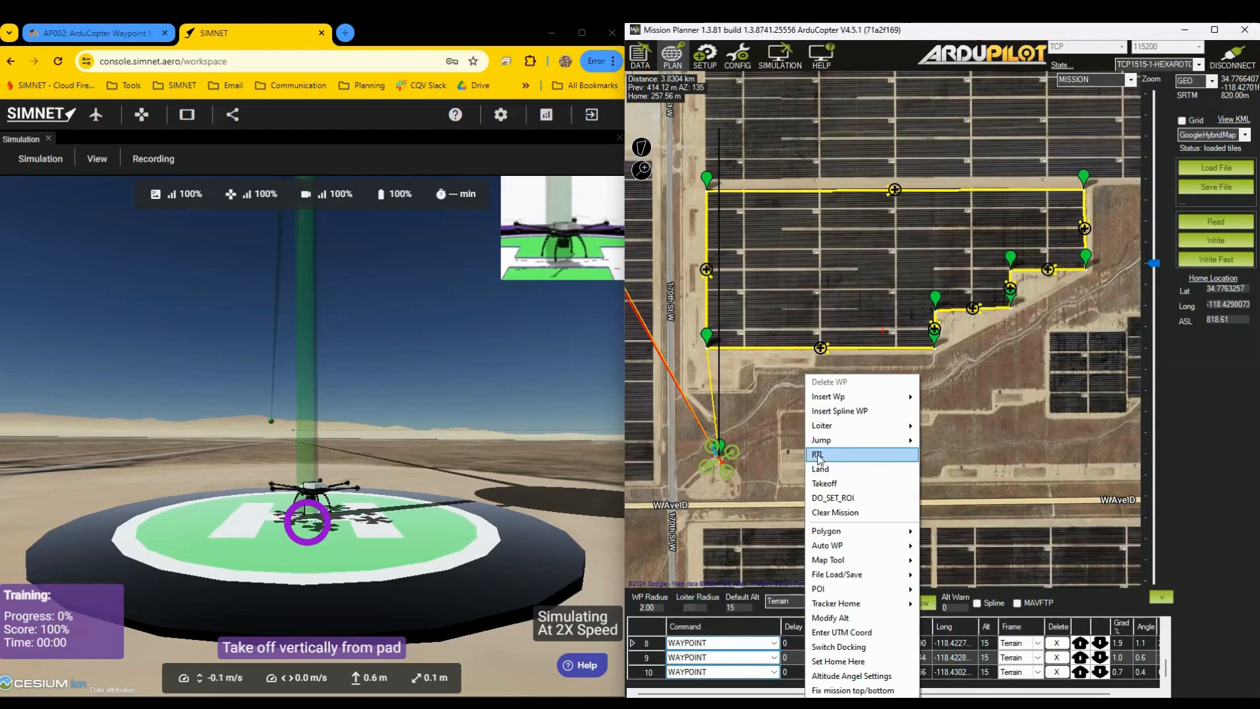
pyautogui.click(817, 454)
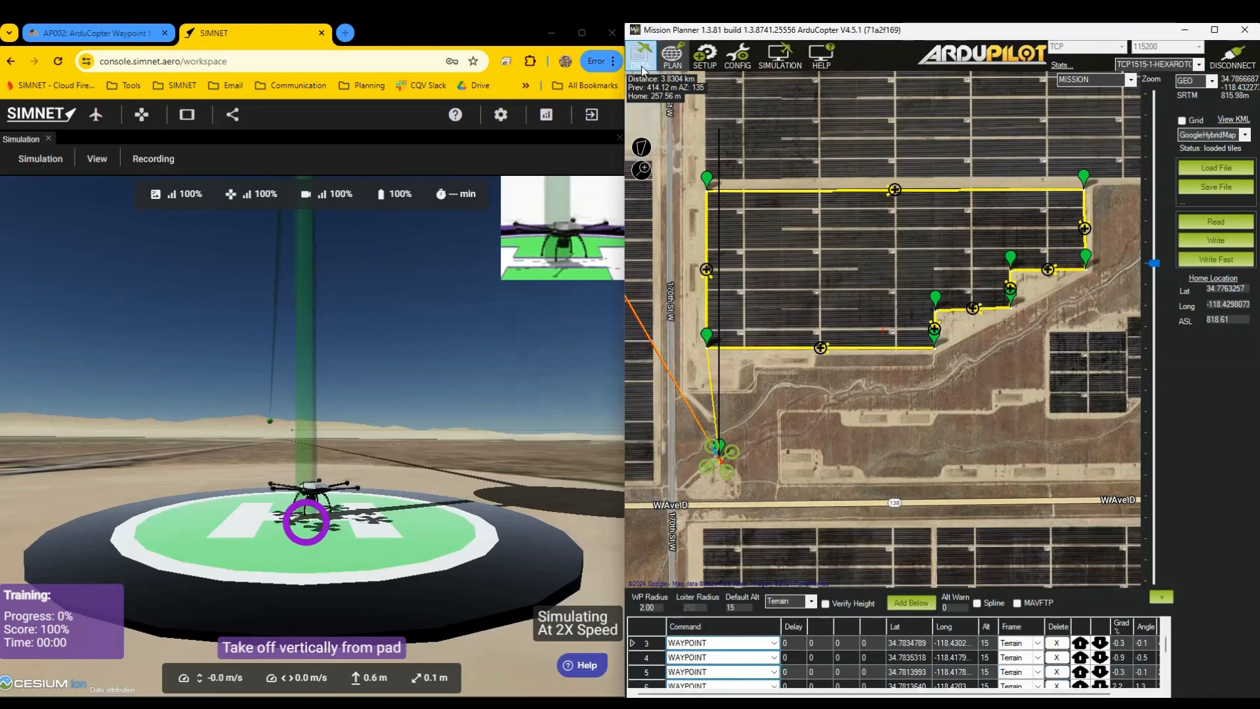
pyautogui.click(639, 56)
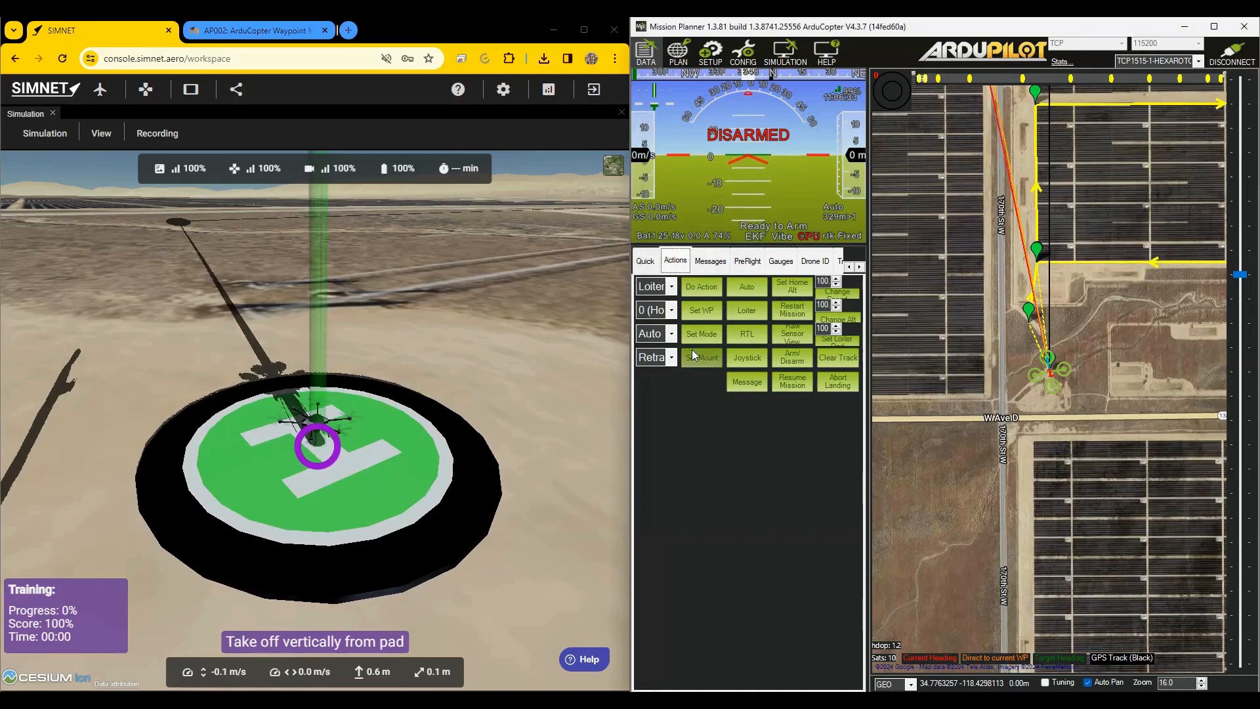
# Set the flight mode to Auto and arm the hexacopter
pyautogui.click(651, 333)
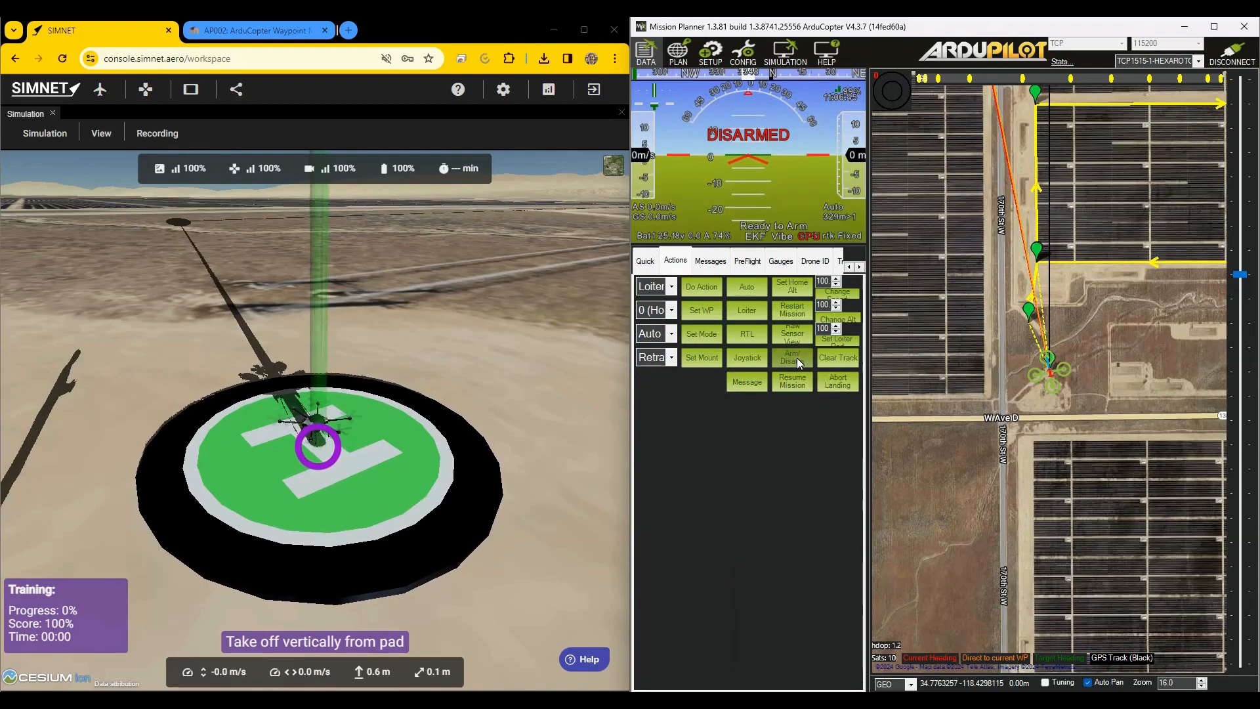
pyautogui.click(790, 357)
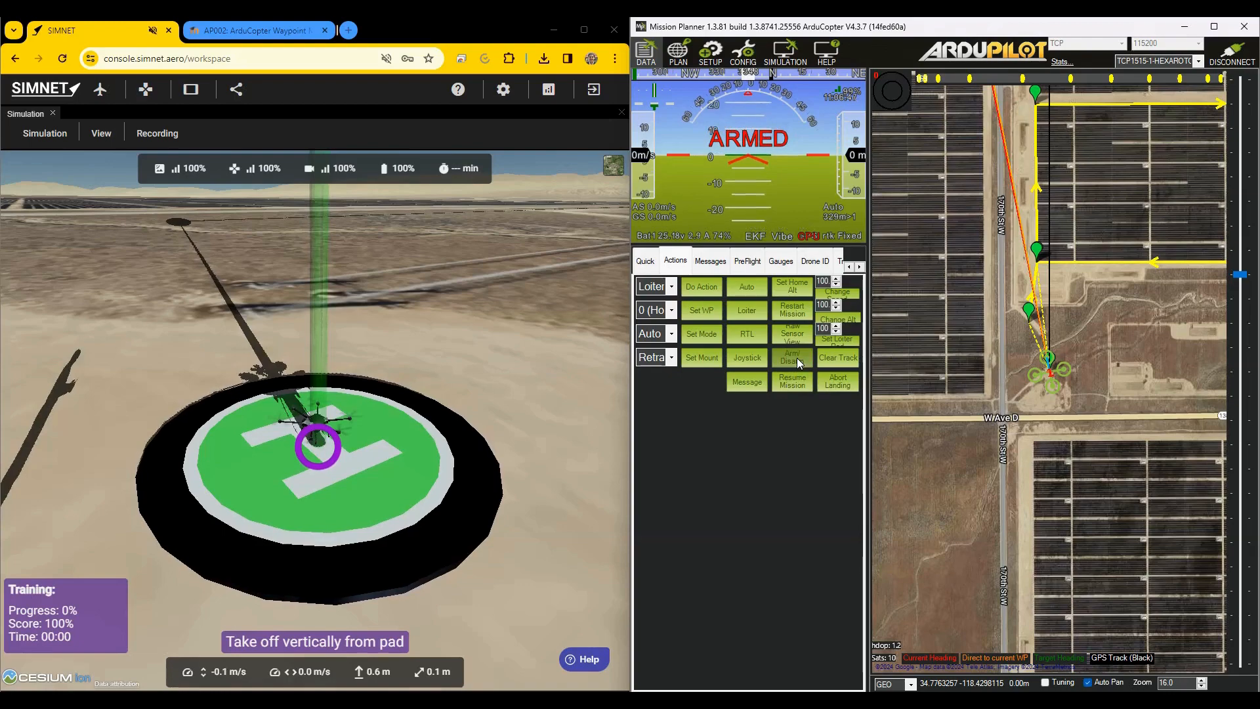